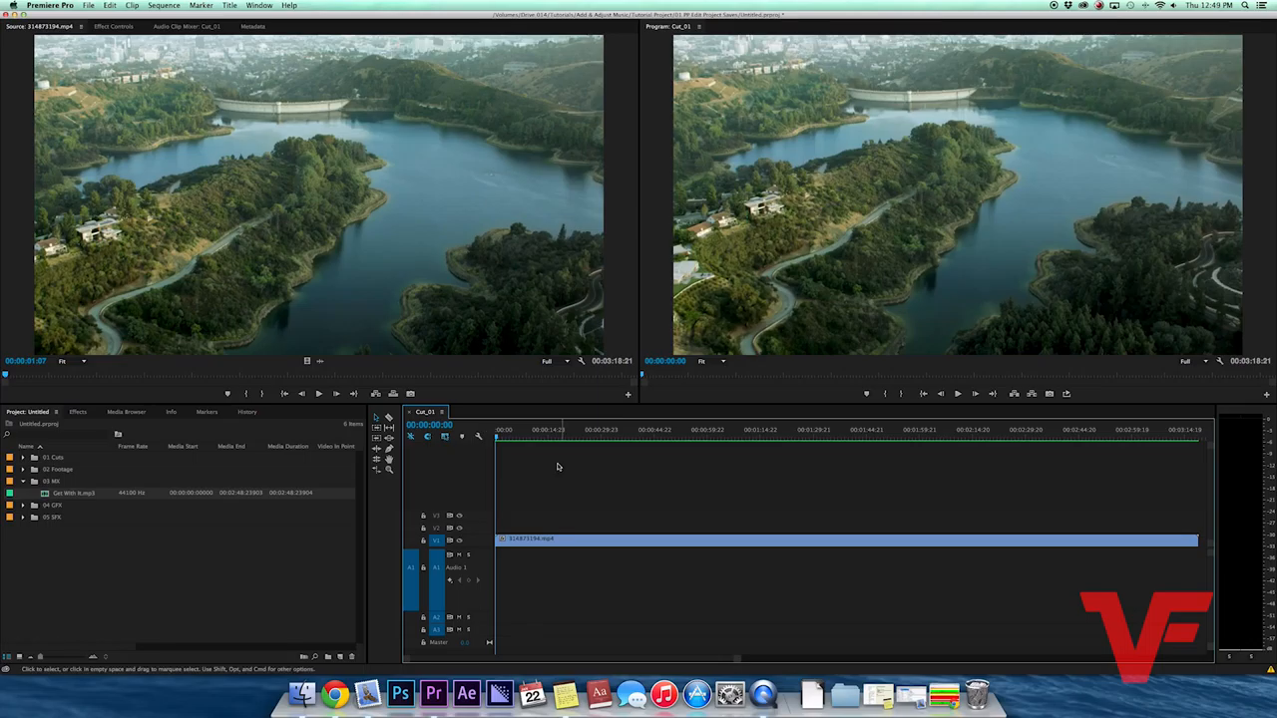
- Place the 'Get With It' music clip on audio track A1 beneath the drone video
click(596, 431)
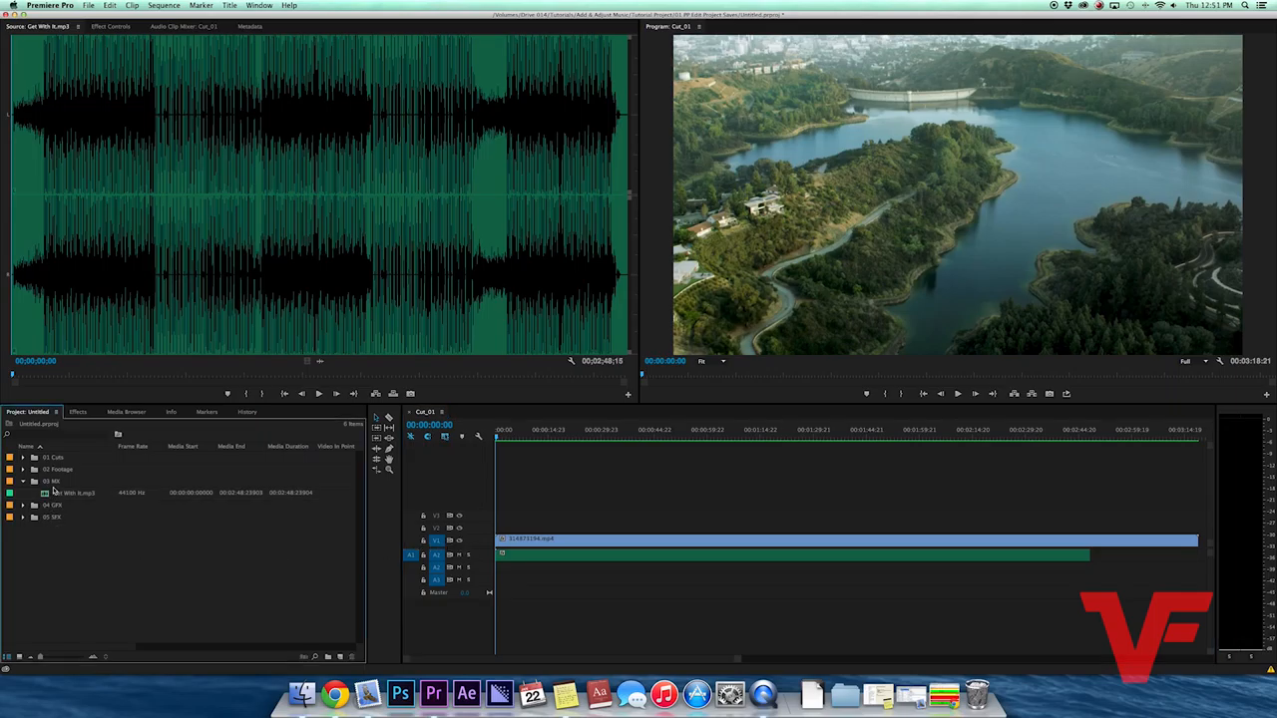
- Enlarge audio track A1 so the music clip's waveform shows
click(75, 491)
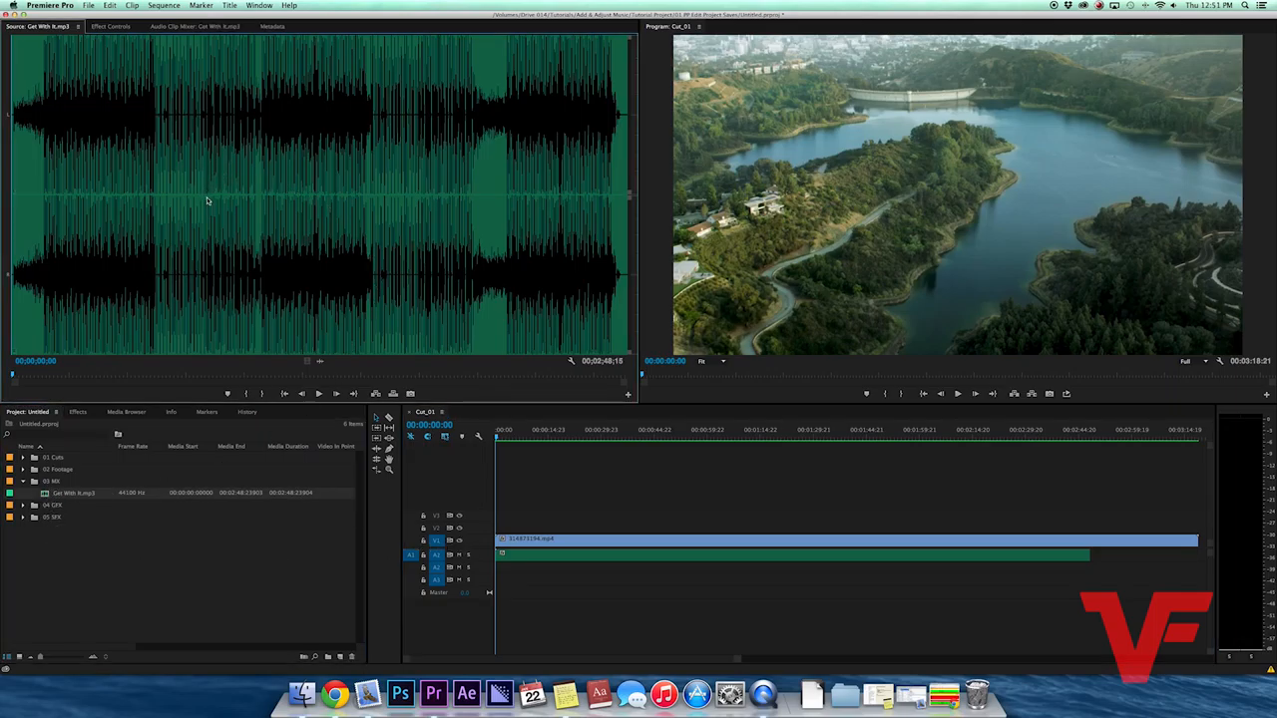
click(78, 375)
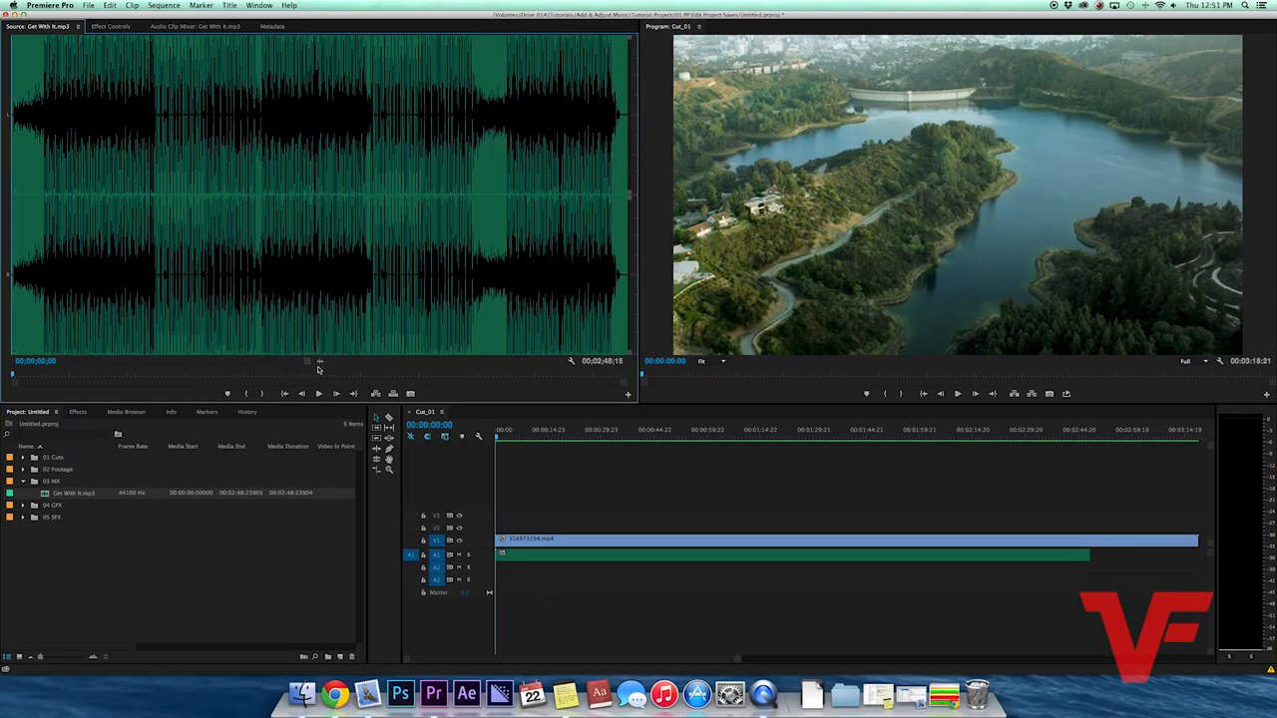
mouse_move(319, 362)
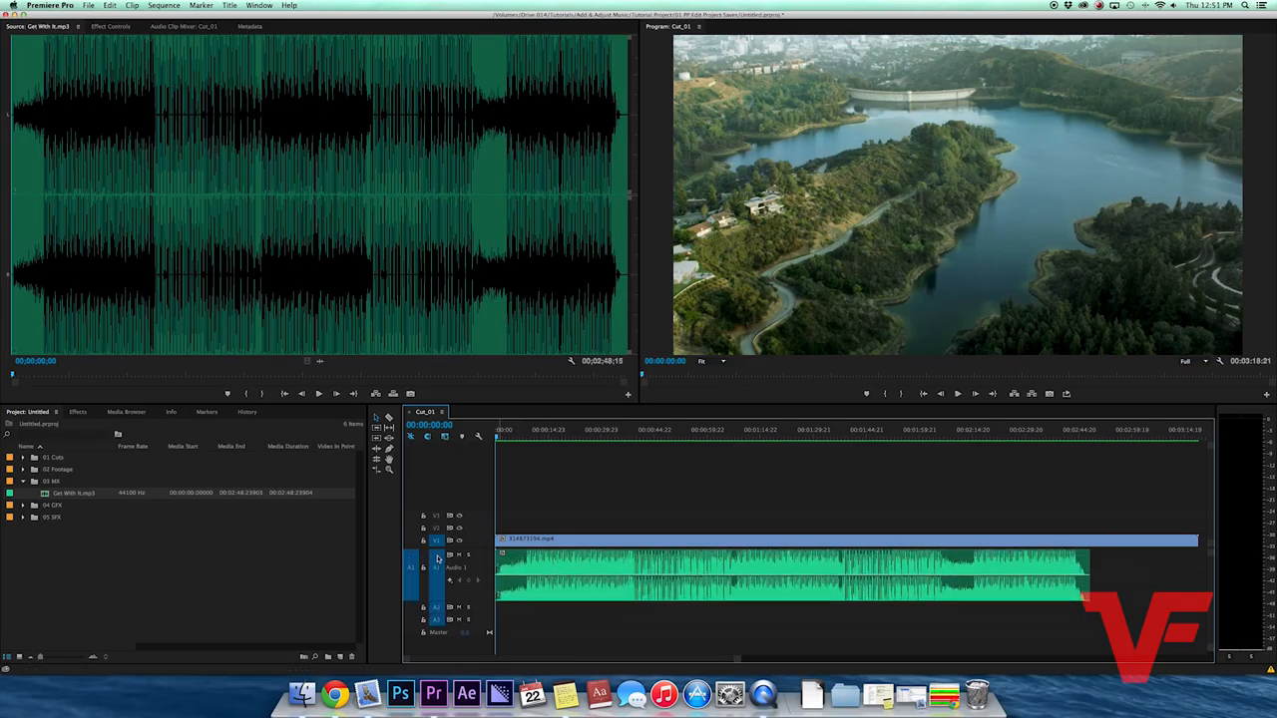
click(515, 432)
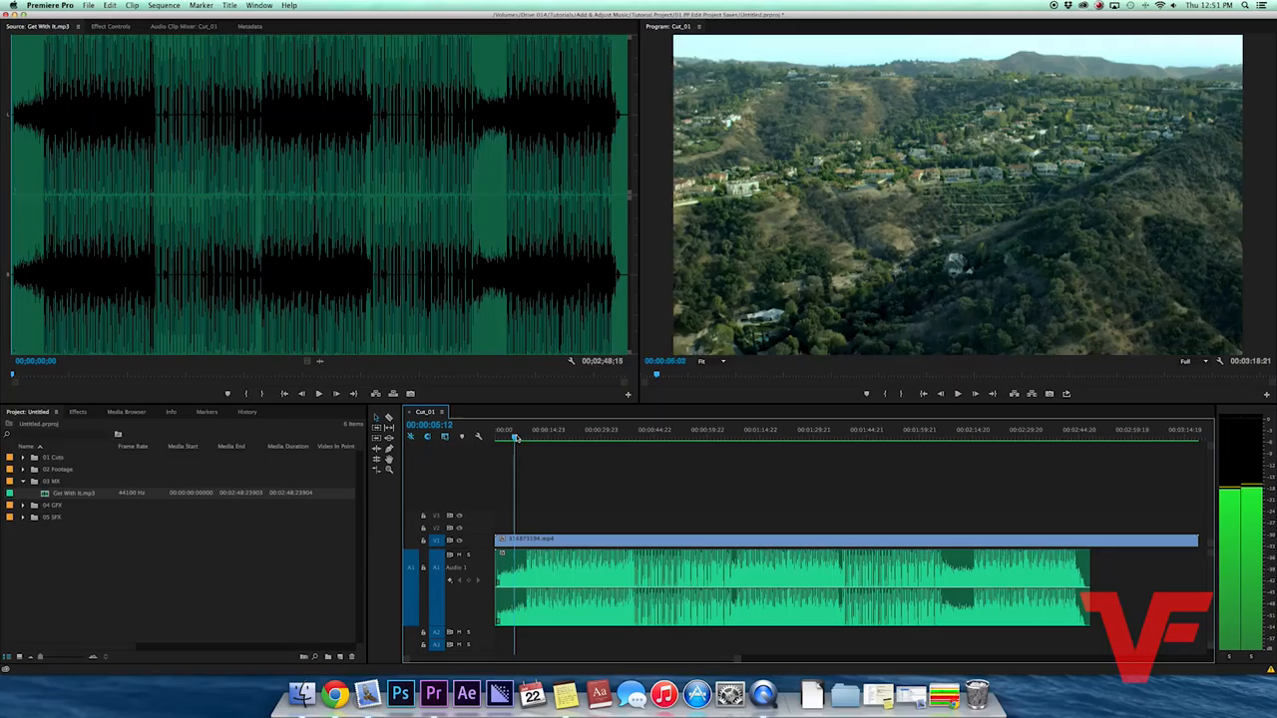
click(495, 441)
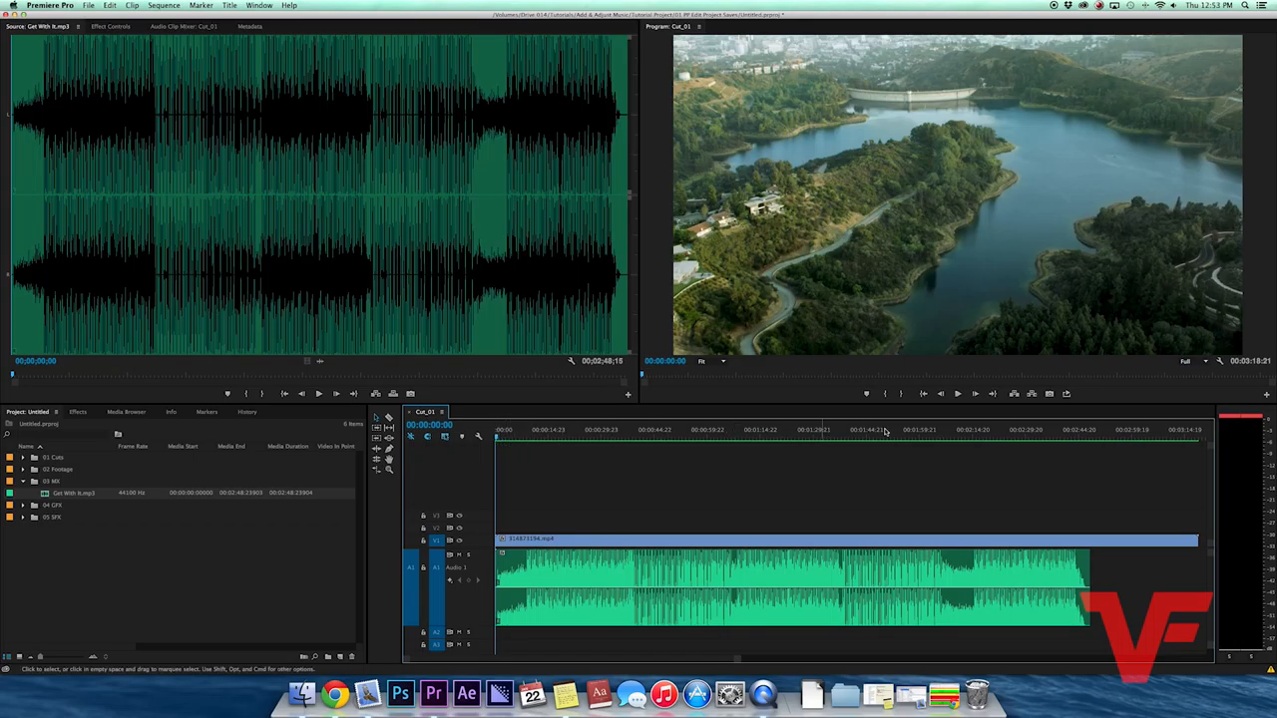
mouse_move(1234, 419)
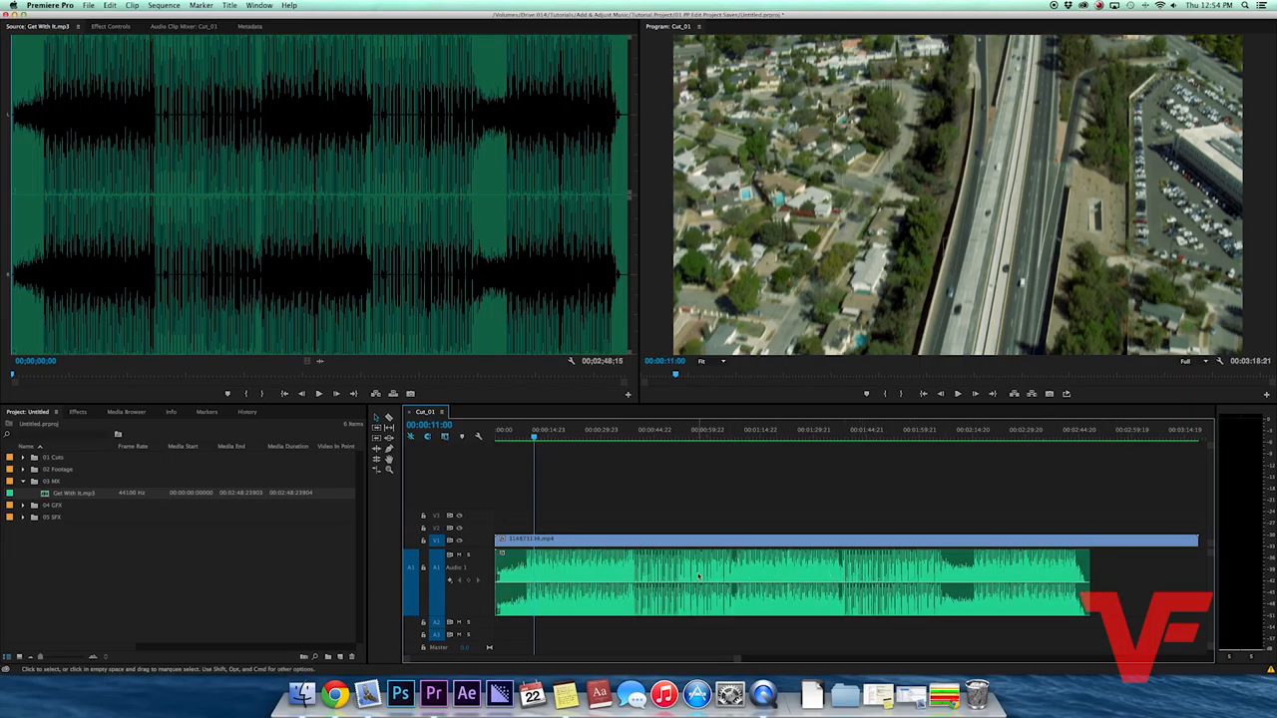
- Lower the music clip's Audio Gain by a negative Adjust Gain by value and confirm
right_click(698, 579)
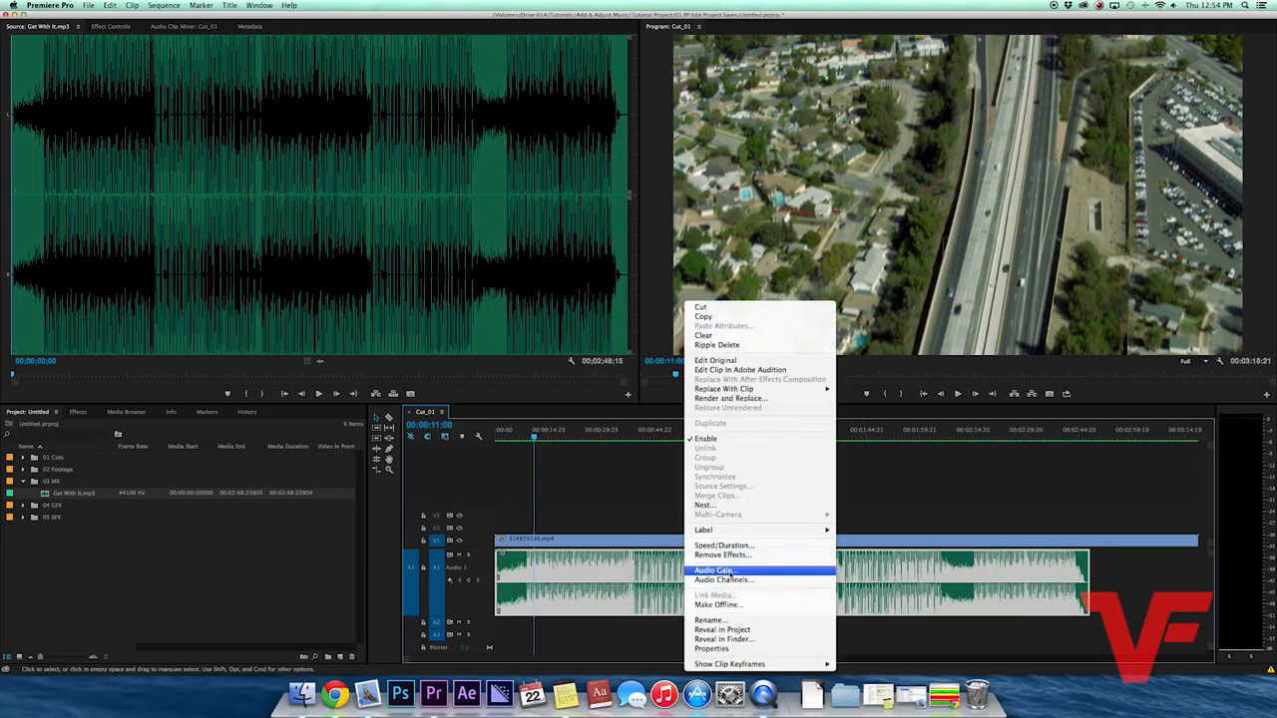
click(714, 570)
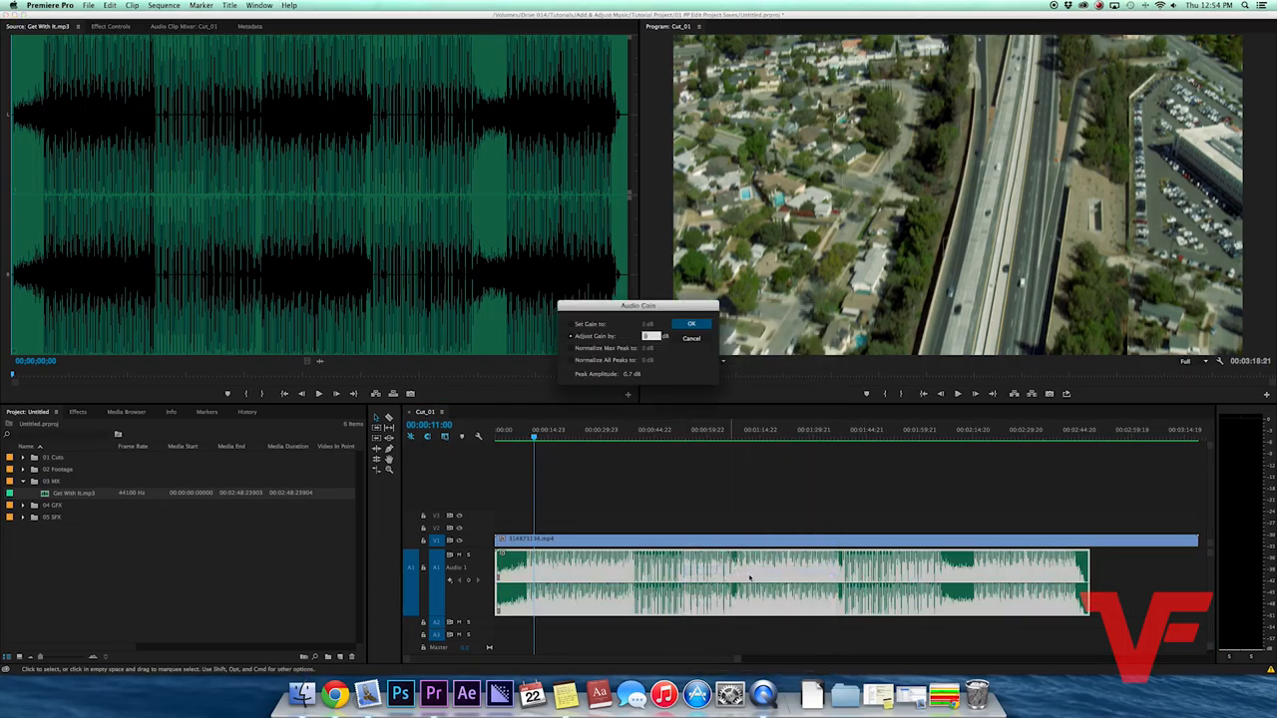
click(571, 323)
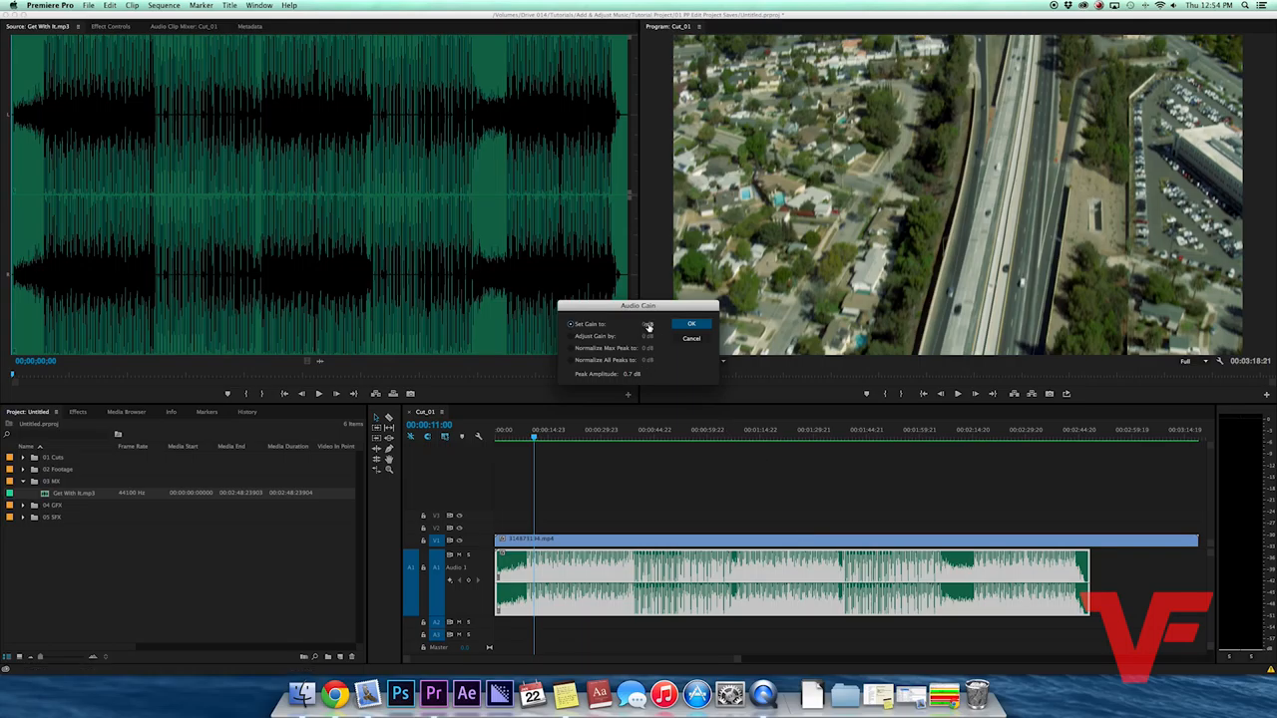
click(647, 323)
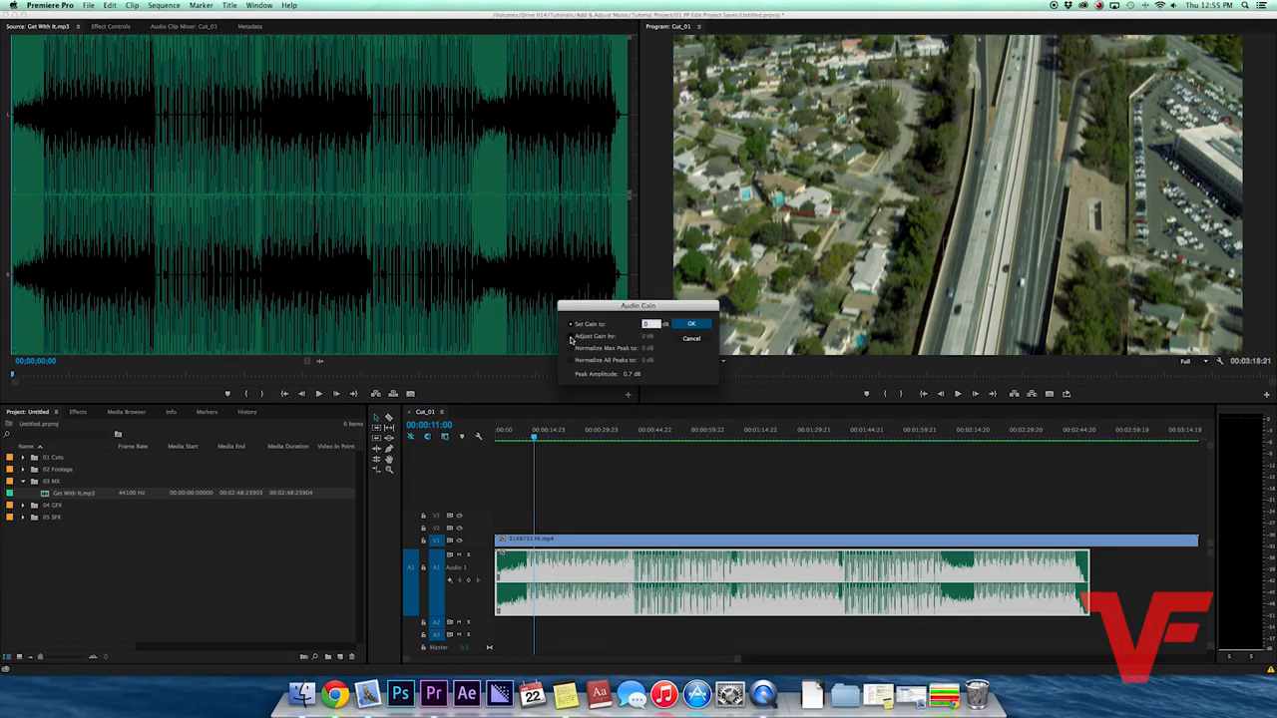
click(571, 335)
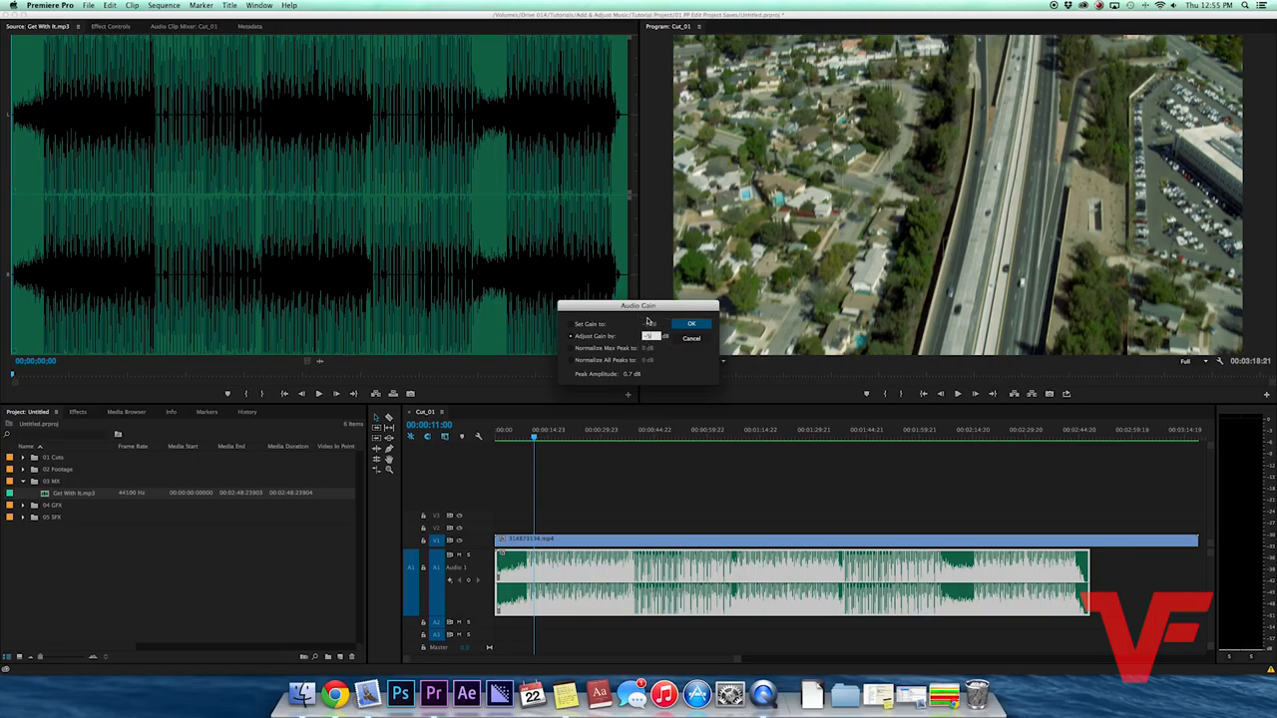
click(691, 323)
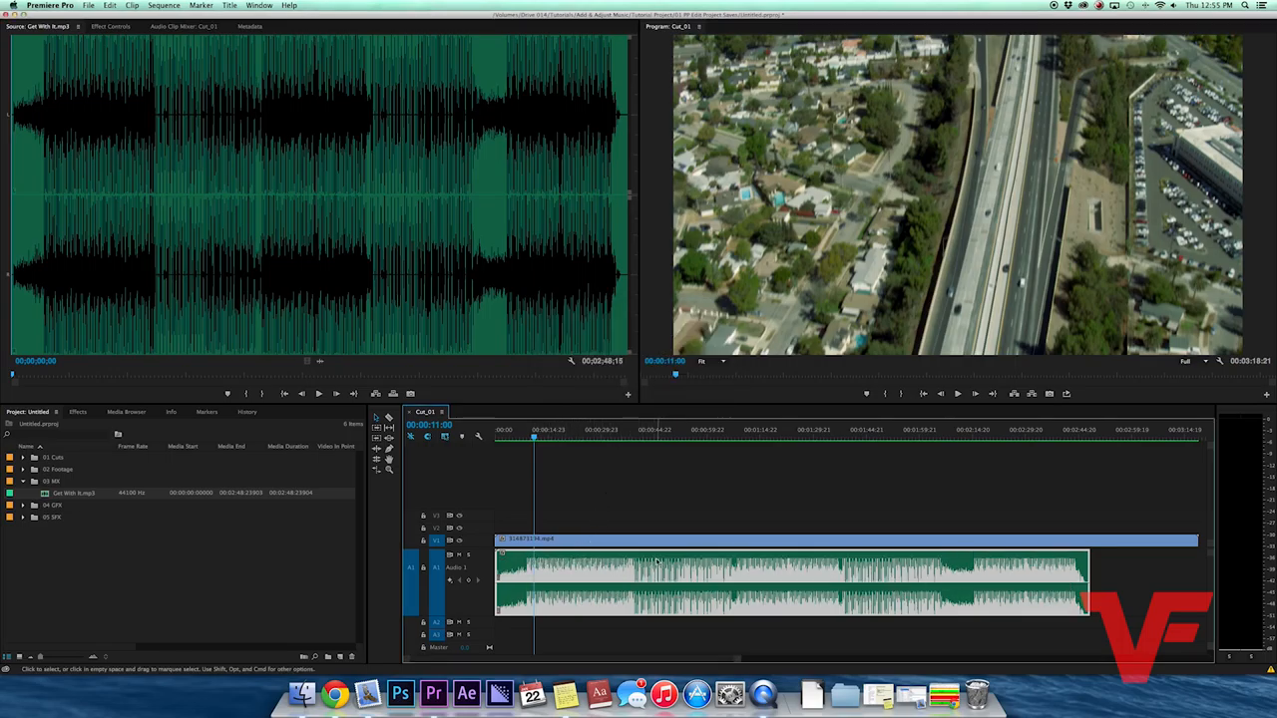
- Revisit the clip's Audio Gain dialog, dismiss it, and bring up the Effects library
right_click(659, 559)
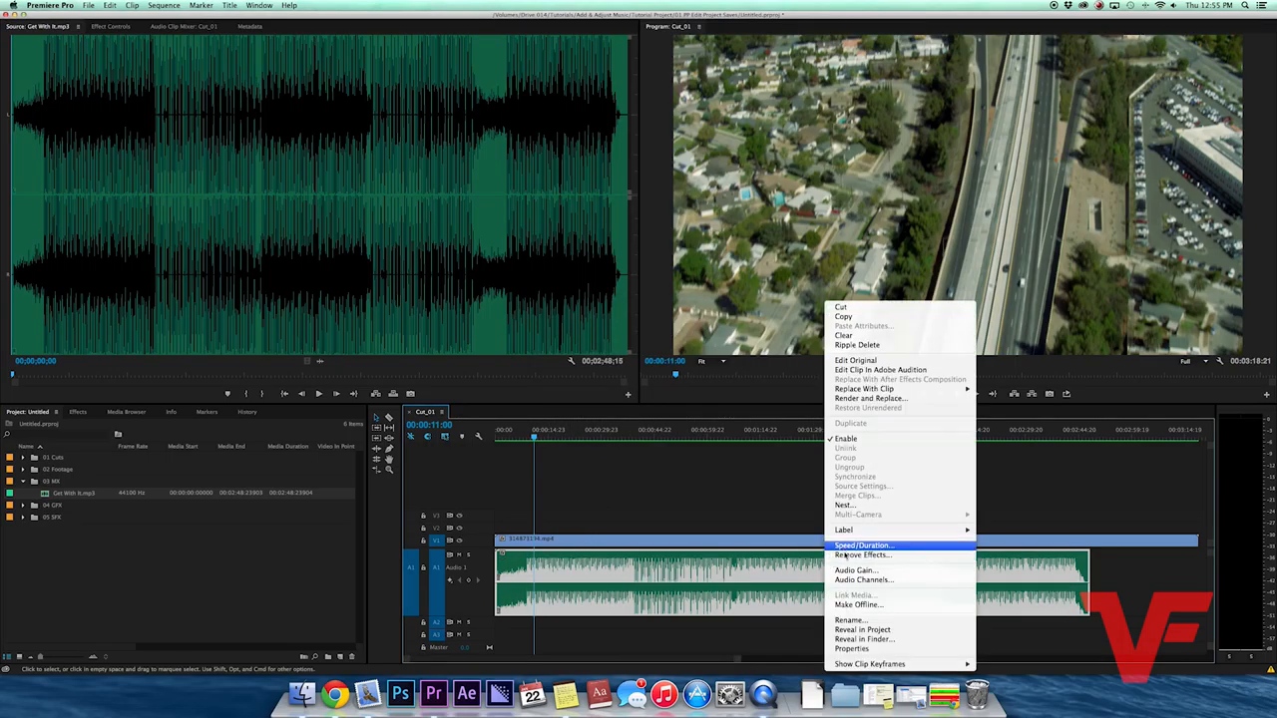
click(856, 570)
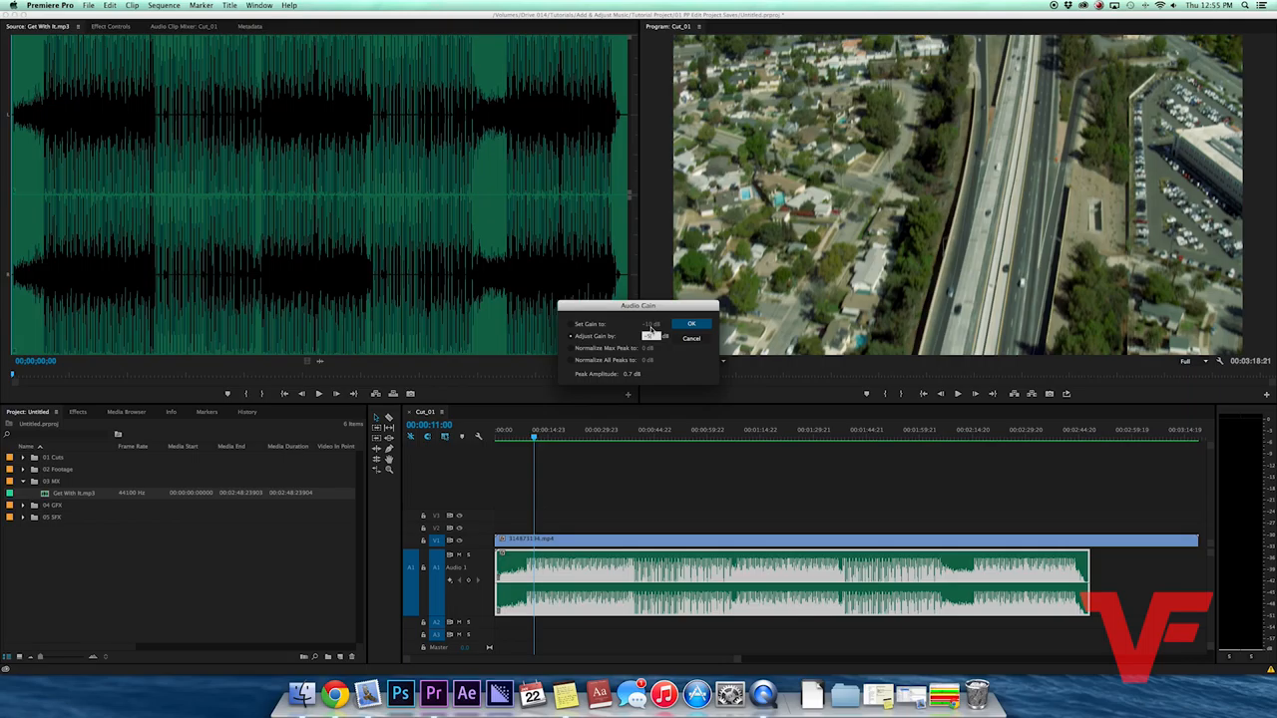
click(691, 323)
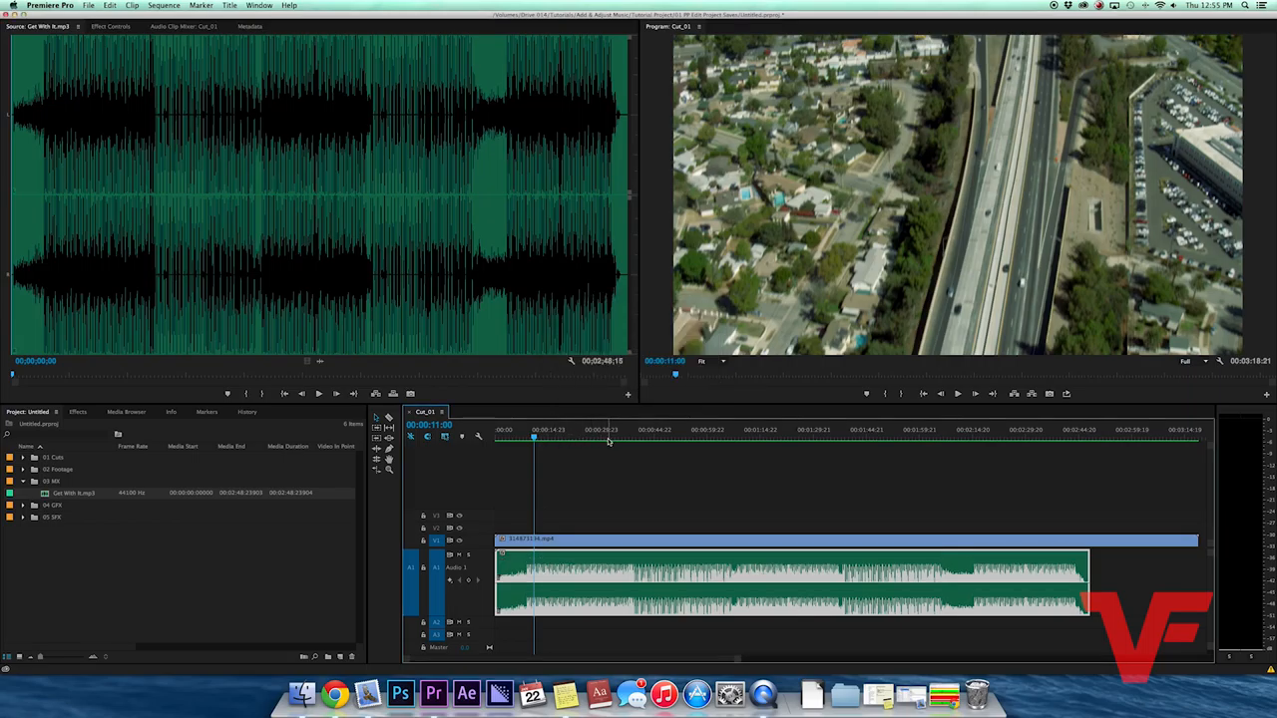
click(78, 411)
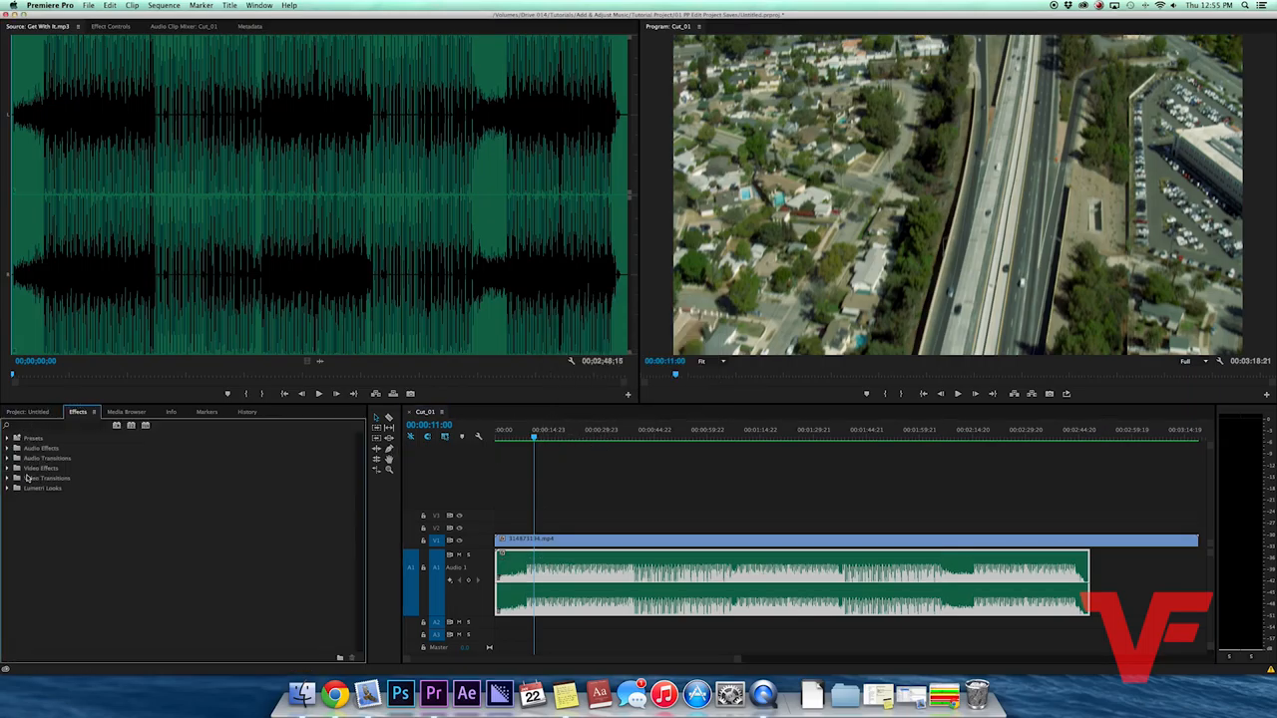
- Turn the music clip's Volume effect Level below 0 dB with the slider and fine-tune it
click(8, 447)
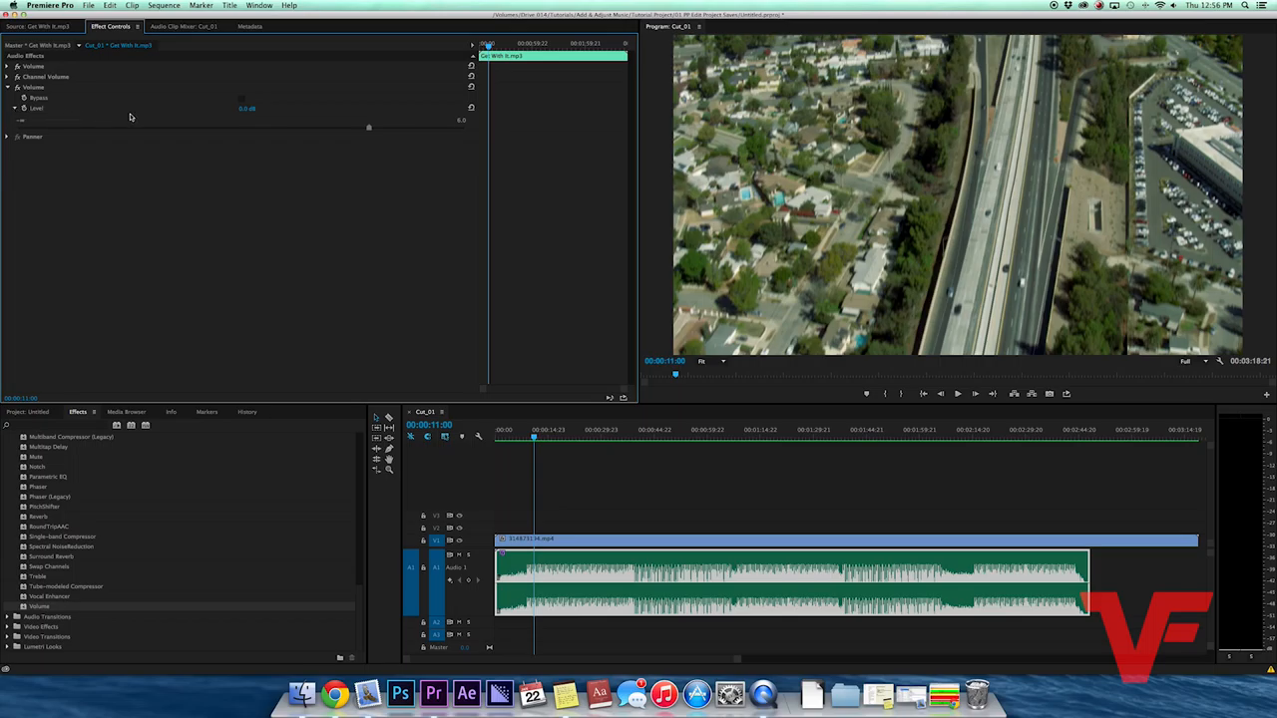
drag(369, 128, 297, 128)
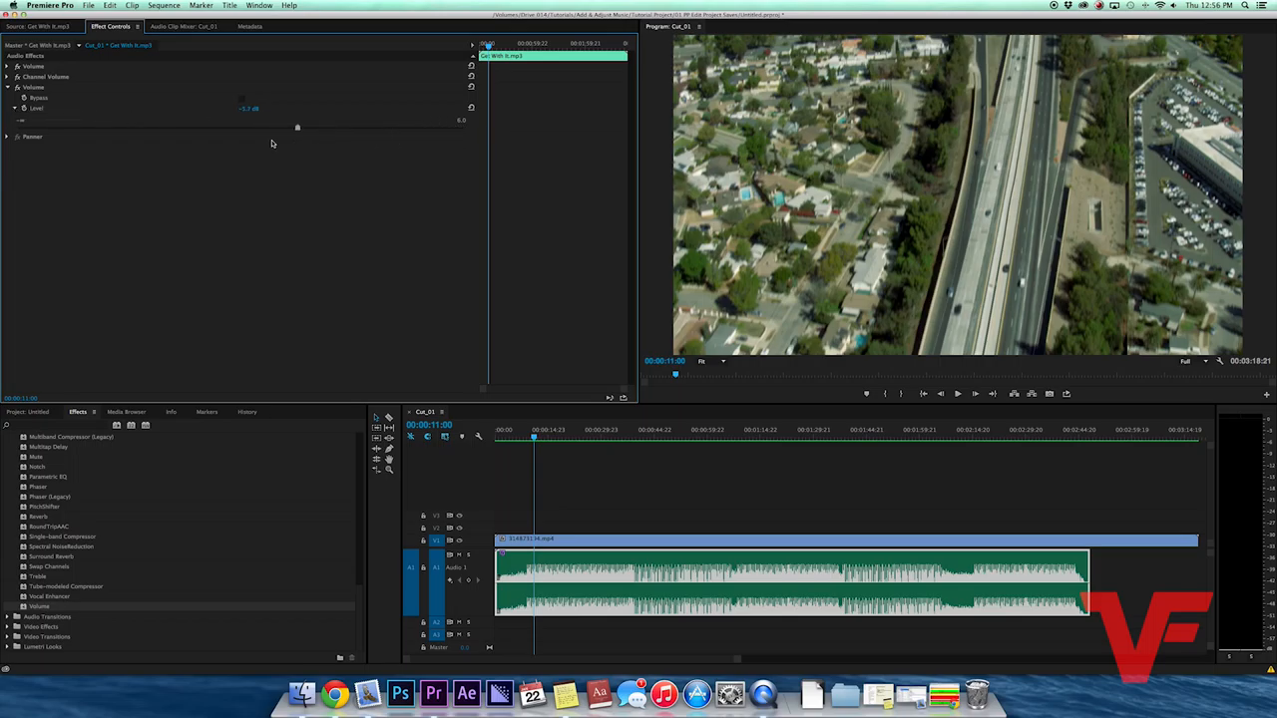
drag(297, 128, 428, 128)
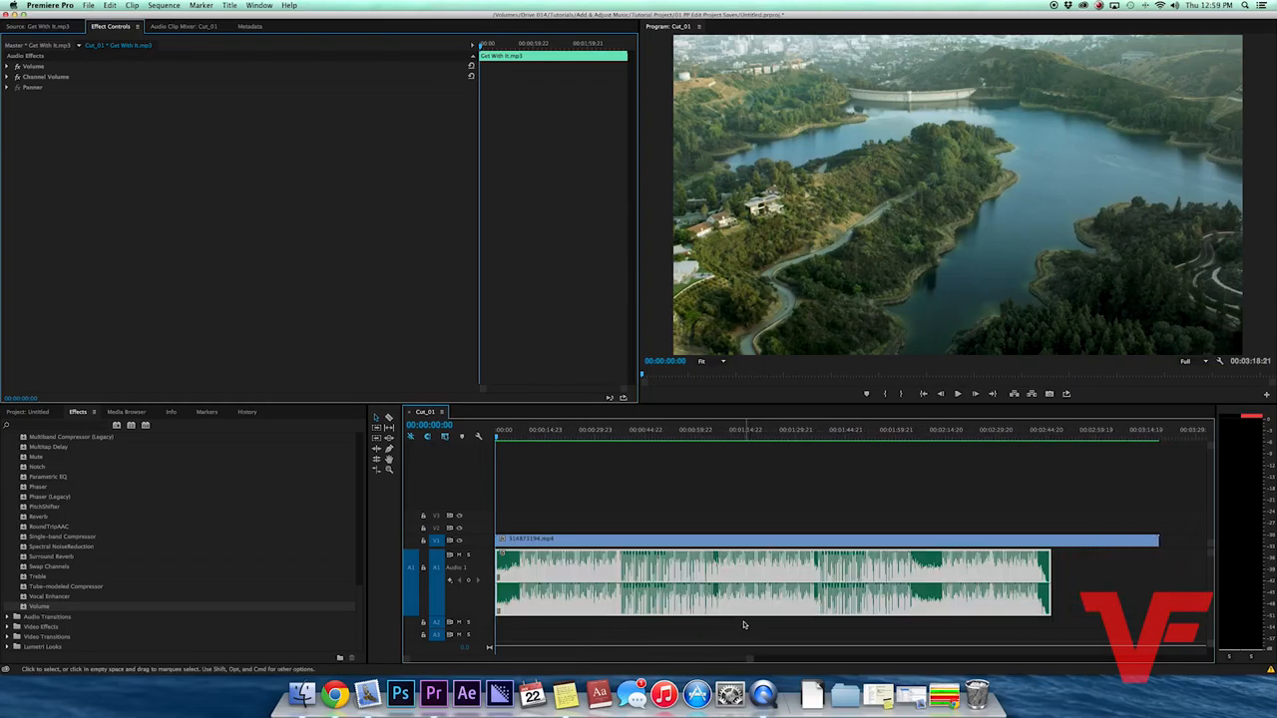
mouse_move(667, 491)
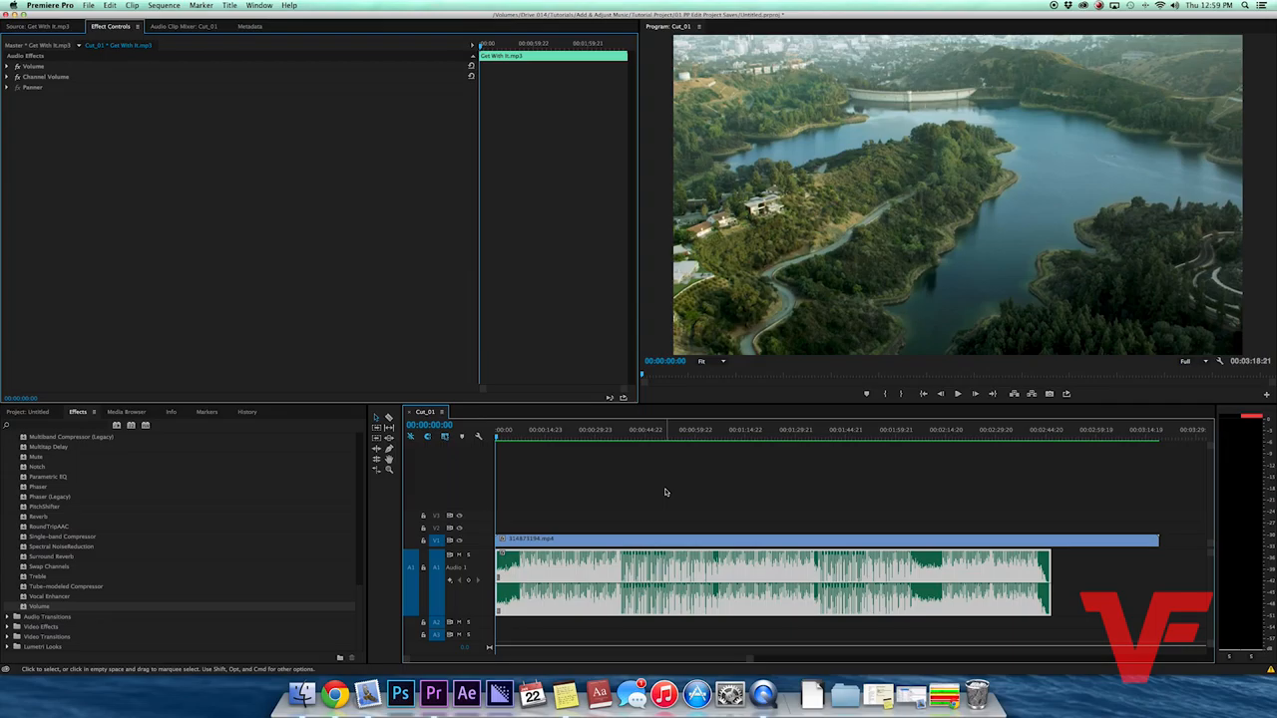